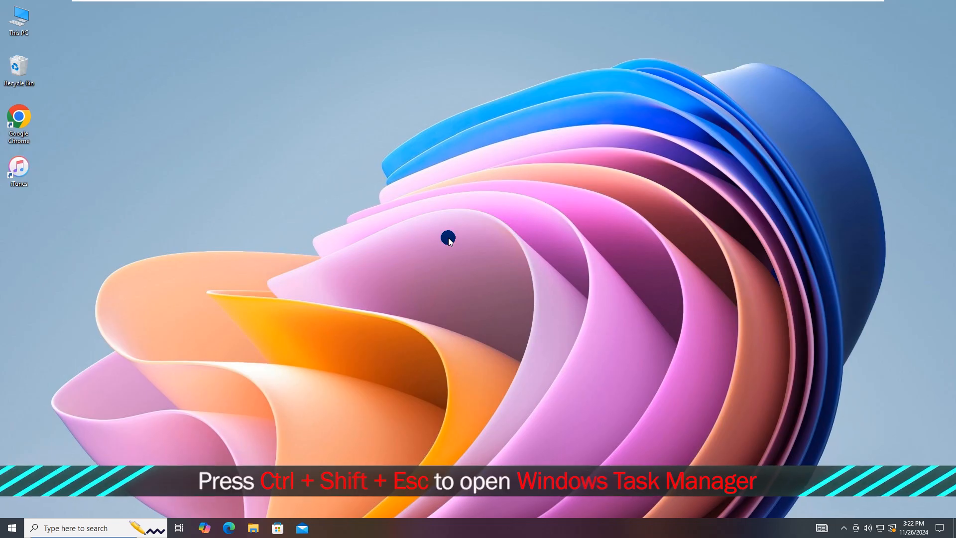
Restart the Windows Explorer process from Task Manager's Processes list to revive the taskbar
{"action": "key", "text": "ctrl+shift+esc"}
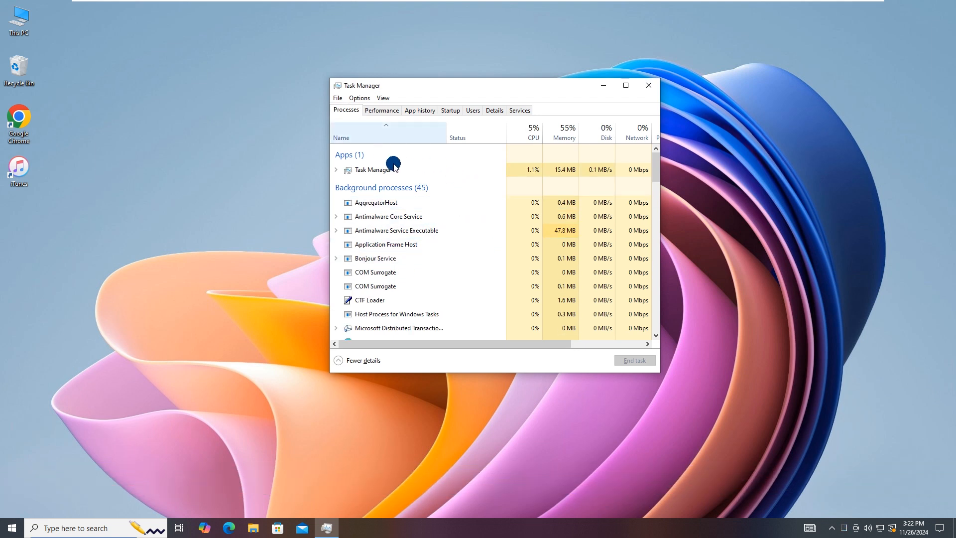
{"action": "scroll", "scroll_direction": "down", "scroll_amount": 3}
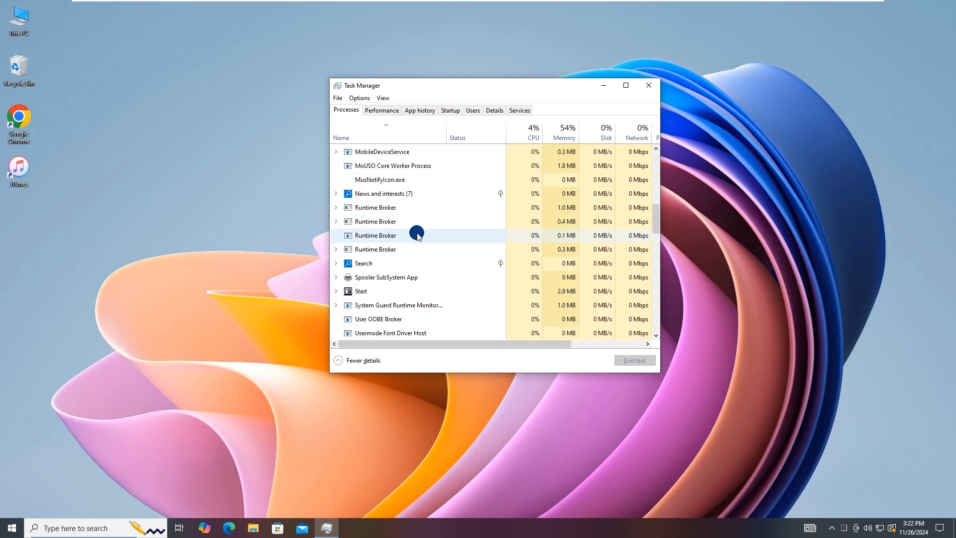
{"action": "left_click", "coordinate": [378, 263]}
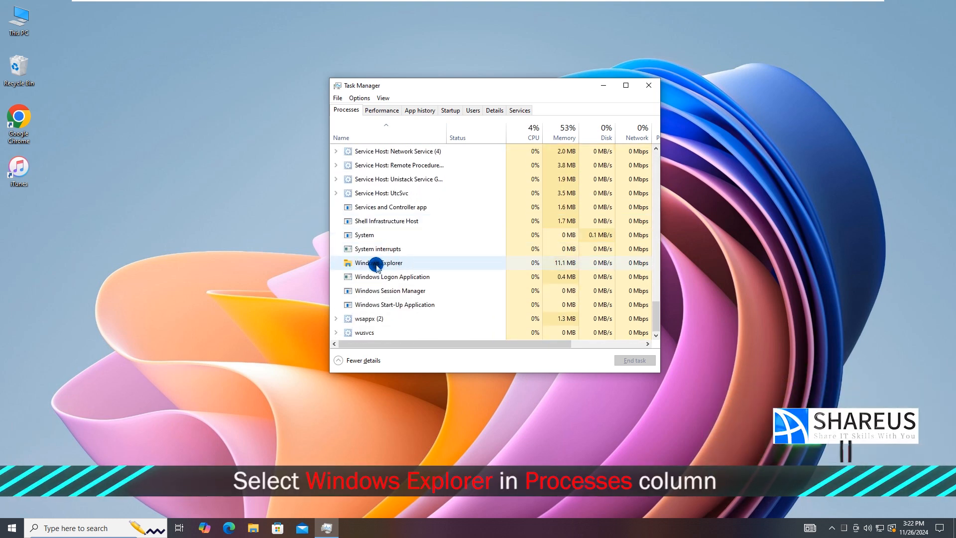
{"action": "left_click", "coordinate": [379, 262]}
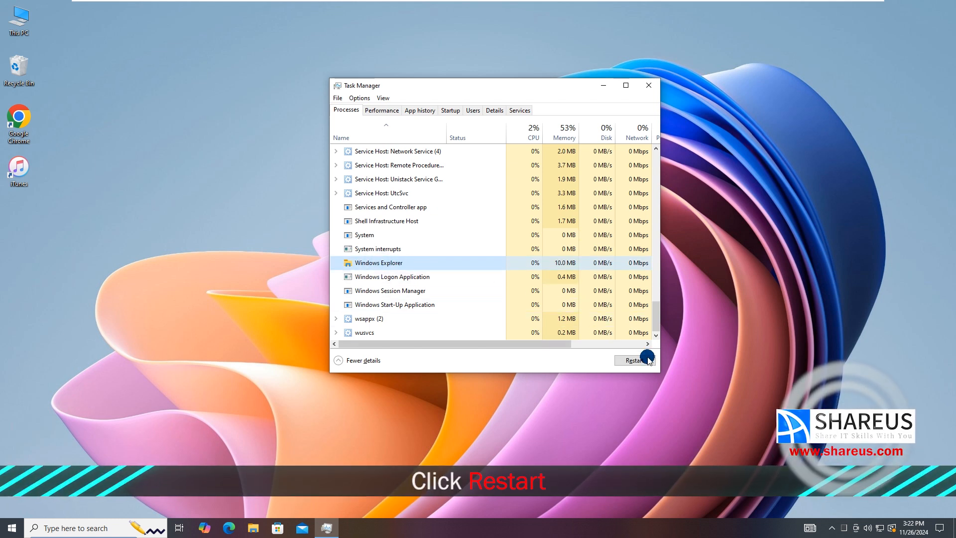
{"action": "left_click", "coordinate": [635, 359]}
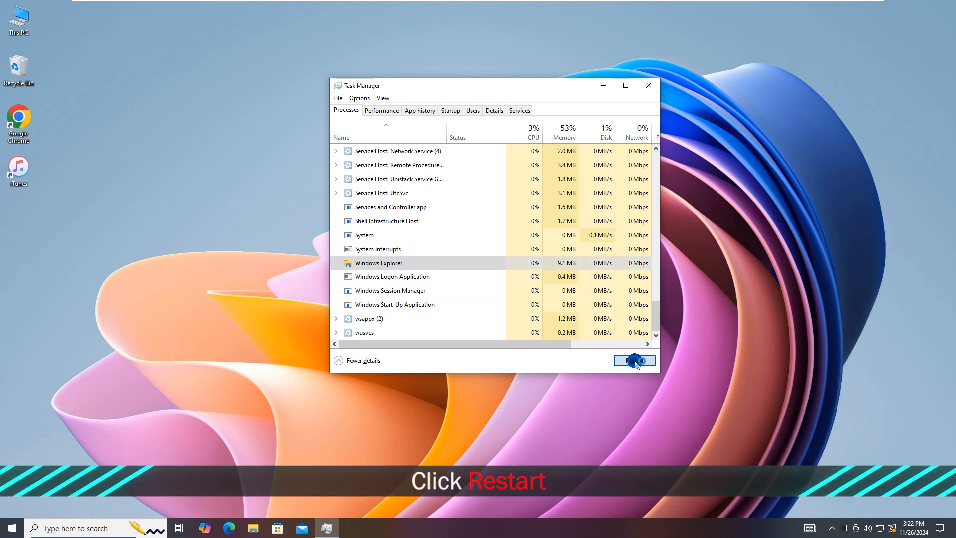
{"action": "left_click", "coordinate": [635, 359]}
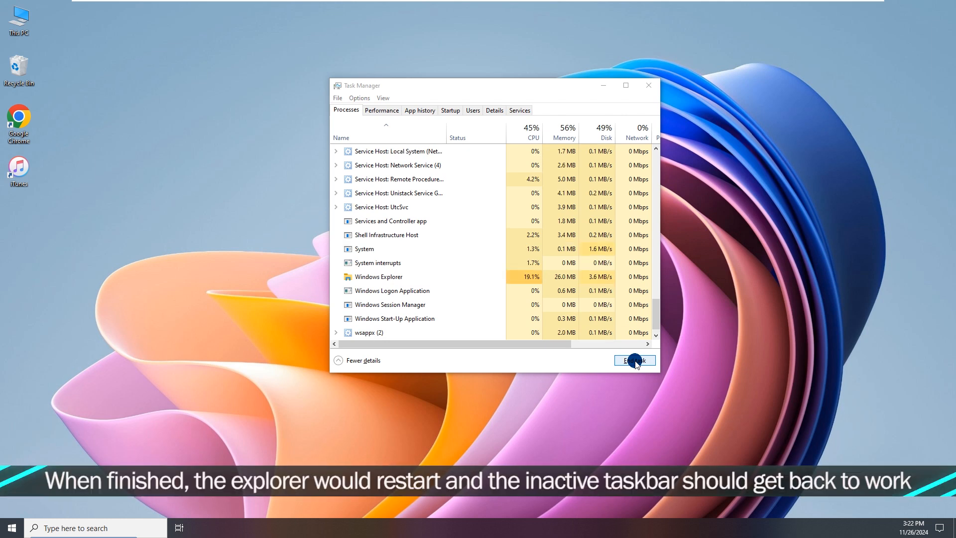
{"action": "left_click", "coordinate": [634, 359]}
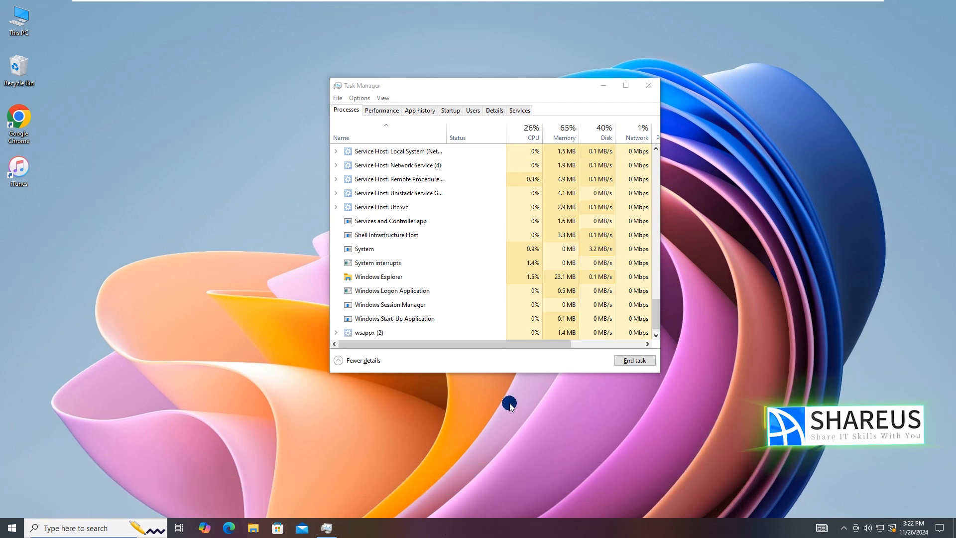
Run 'cmd' as a new task from Task Manager with administrative privileges ticked
{"action": "left_click", "coordinate": [648, 84]}
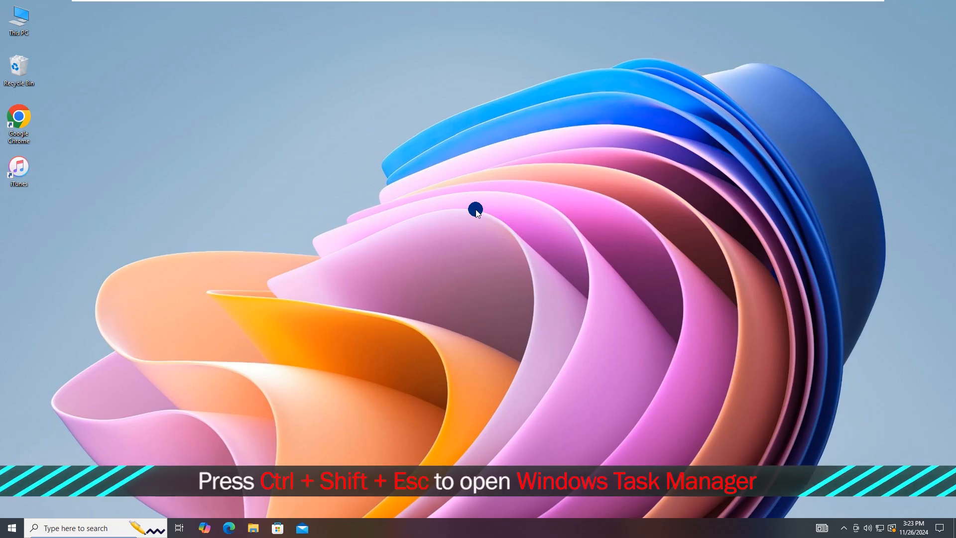
{"action": "key", "text": "ctrl+shift+esc"}
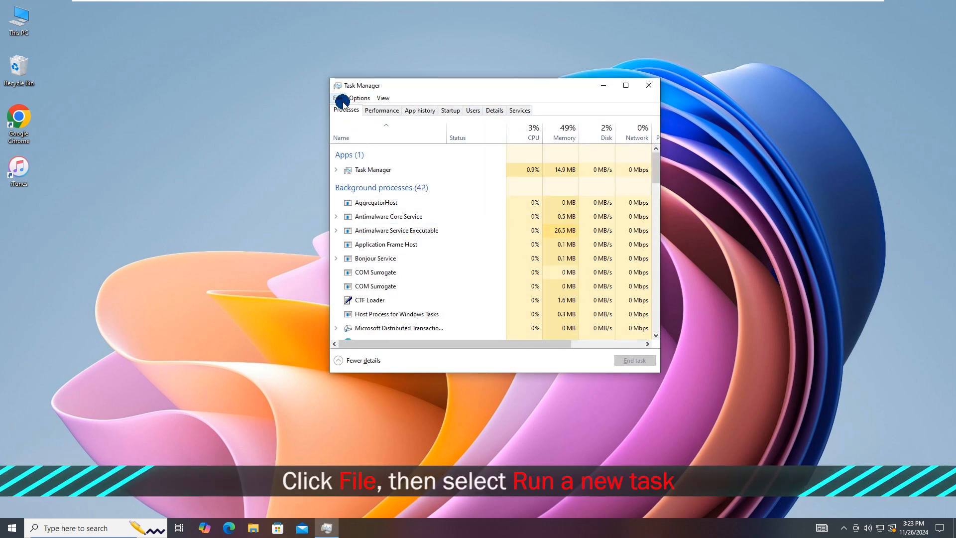
{"action": "left_click", "coordinate": [340, 99]}
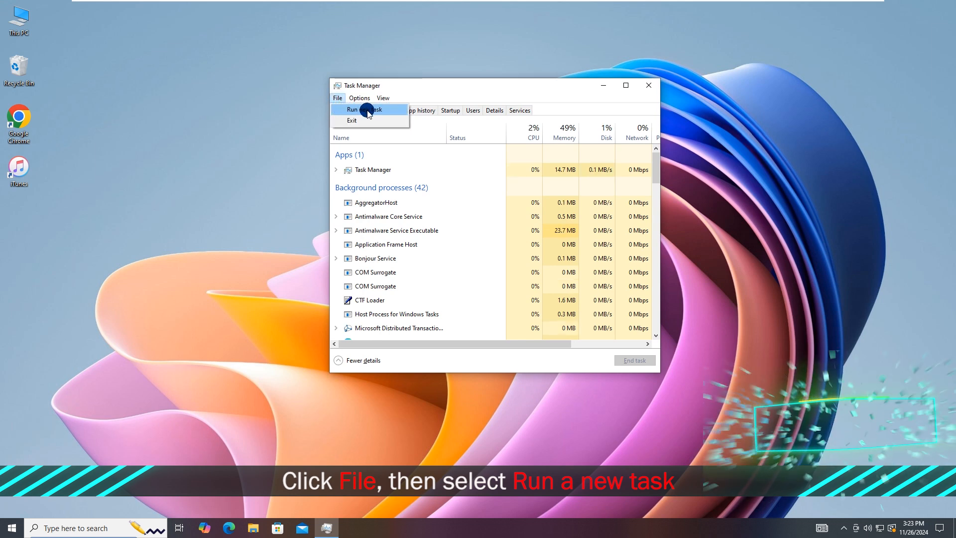
{"action": "left_click", "coordinate": [356, 110]}
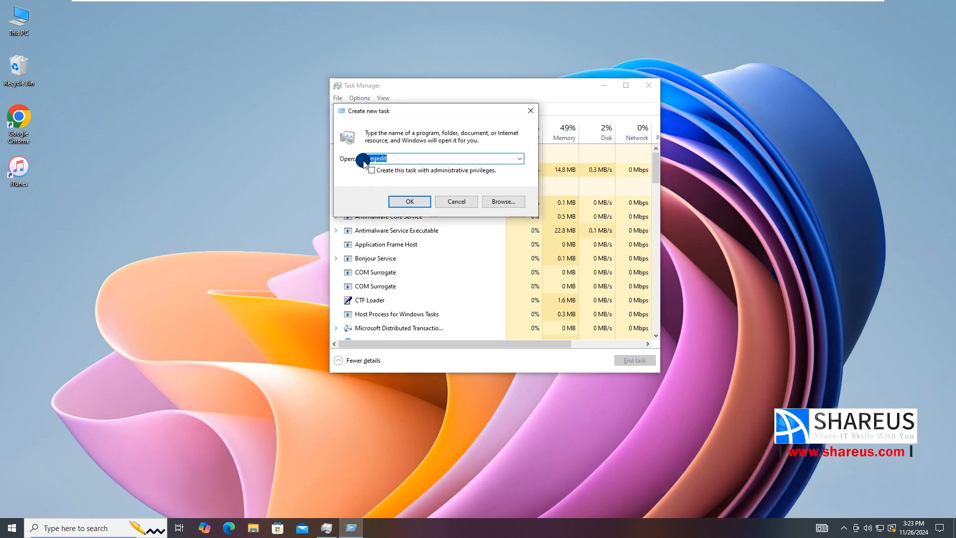
{"action": "type", "text": "cmd"}
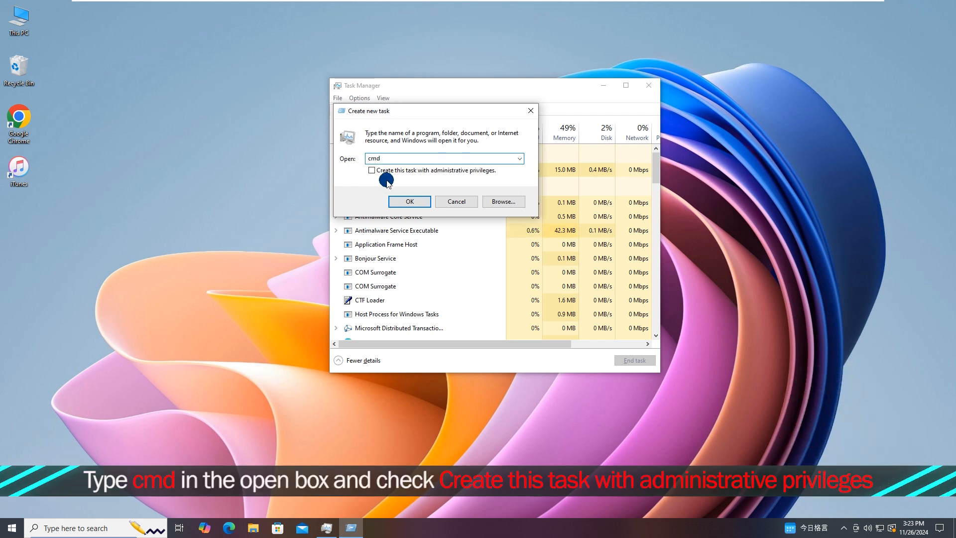
{"action": "left_click", "coordinate": [372, 170]}
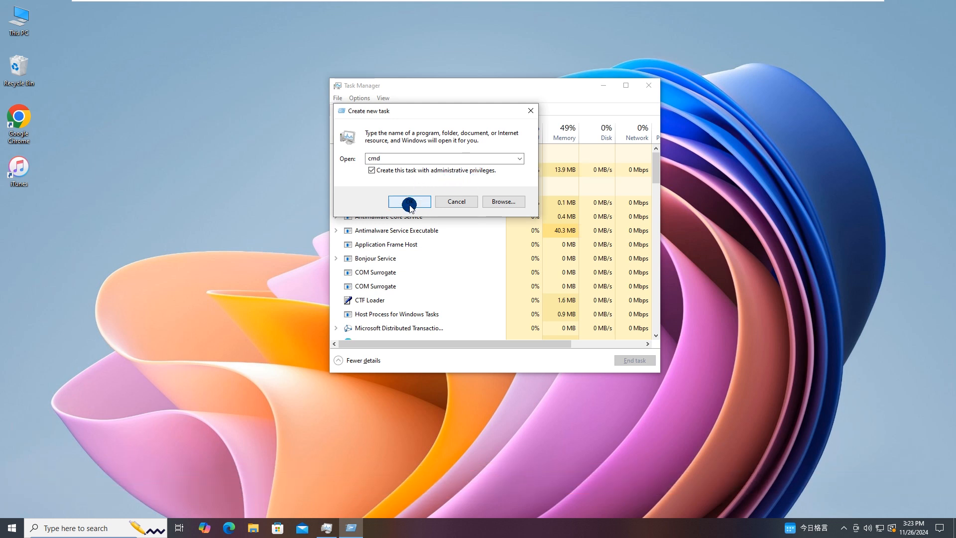
{"action": "left_click", "coordinate": [409, 201]}
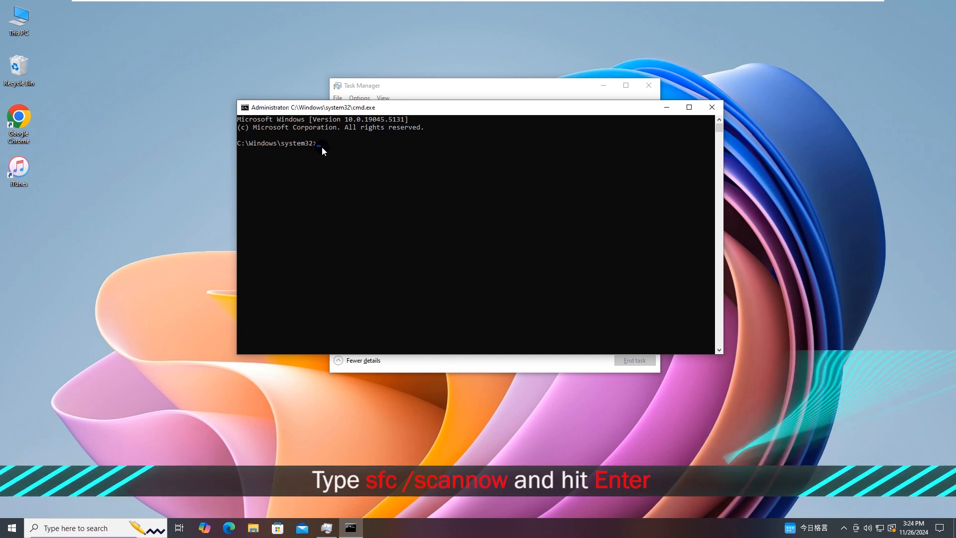
Run 'sfc /scannow' in the administrator Command Prompt
{"action": "type", "text": "sfc /scannow"}
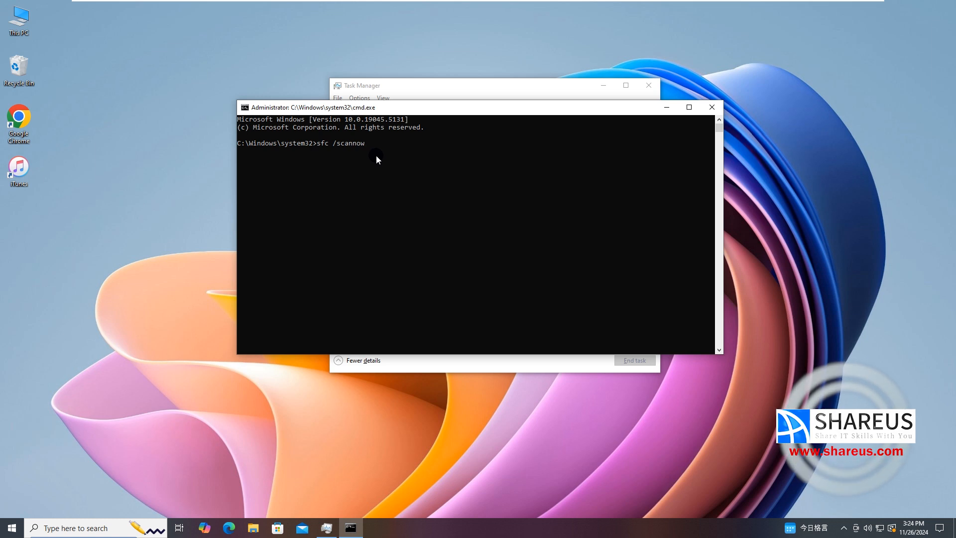
{"action": "key", "text": "enter"}
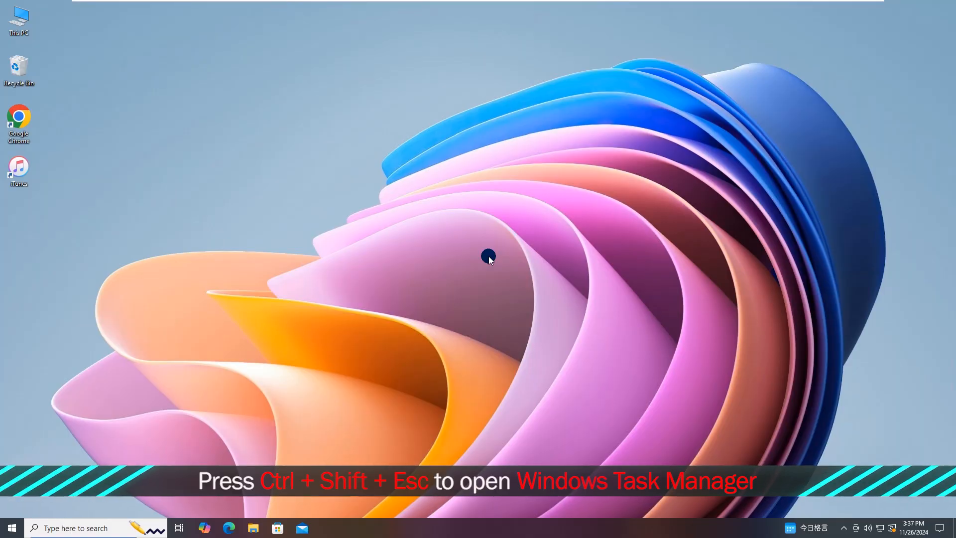
Launch cmd again from Task Manager's Run new task with administrative privileges
{"action": "key", "text": "Ctrl+Shift+Esc"}
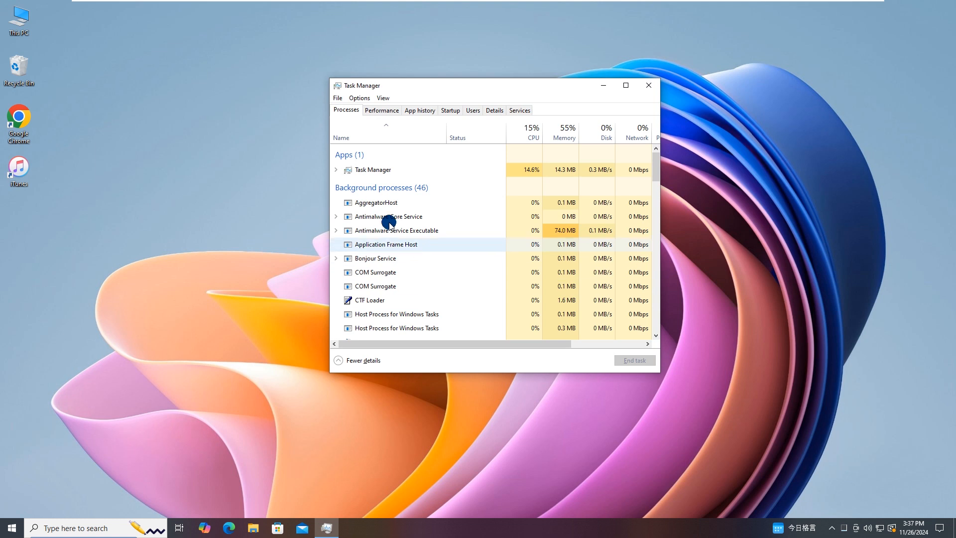
{"action": "left_click", "coordinate": [337, 98]}
{"action": "type", "text": "cmd"}
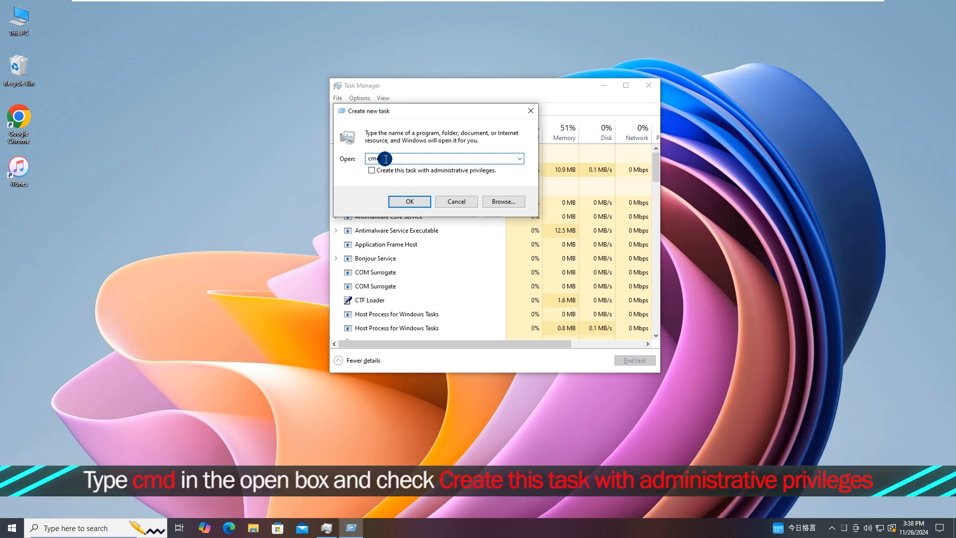
{"action": "left_click", "coordinate": [372, 170]}
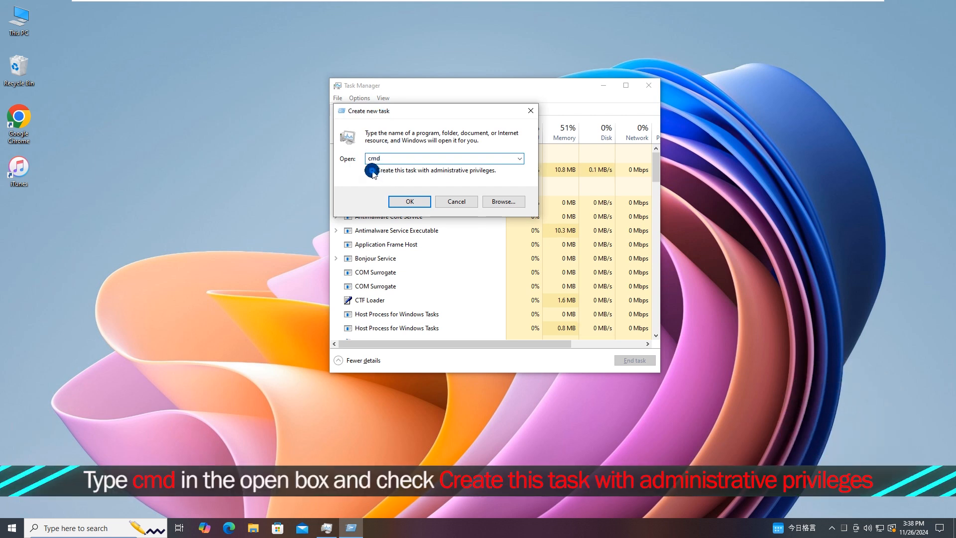
{"action": "left_click", "coordinate": [372, 170]}
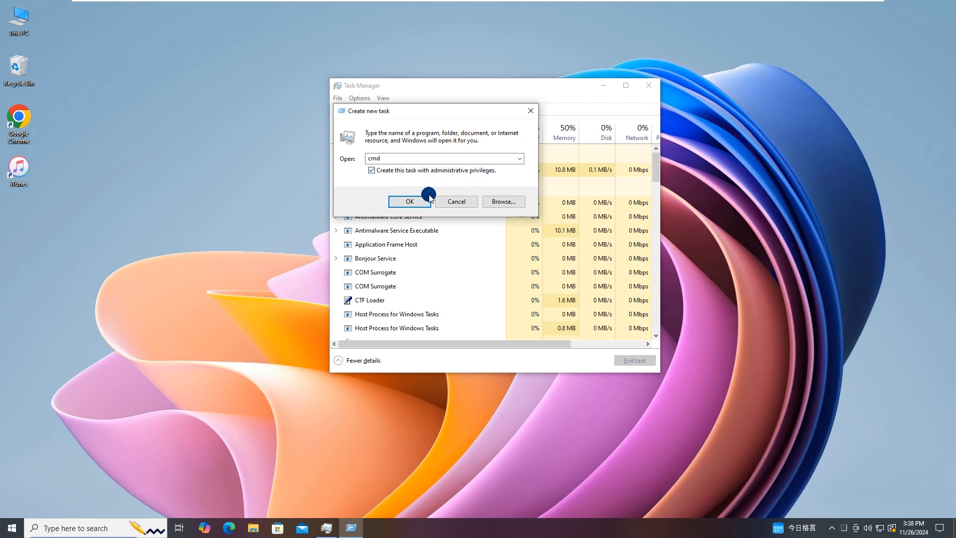
{"action": "left_click", "coordinate": [410, 202]}
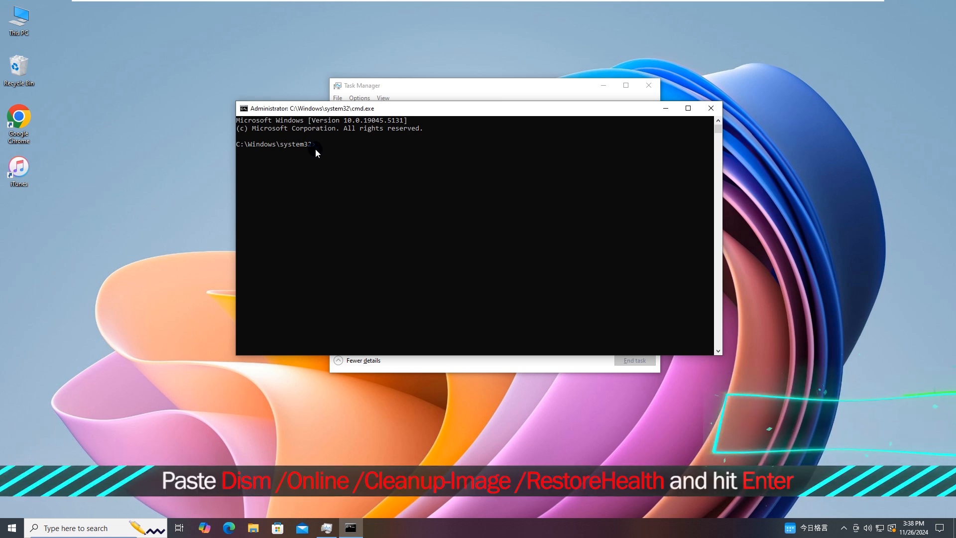
Run 'Dism /Online /Cleanup-Image /RestoreHealth' in the administrator Command Prompt
{"action": "type", "text": "Dism /Online /Cleanup-Image /RestoreHealth"}
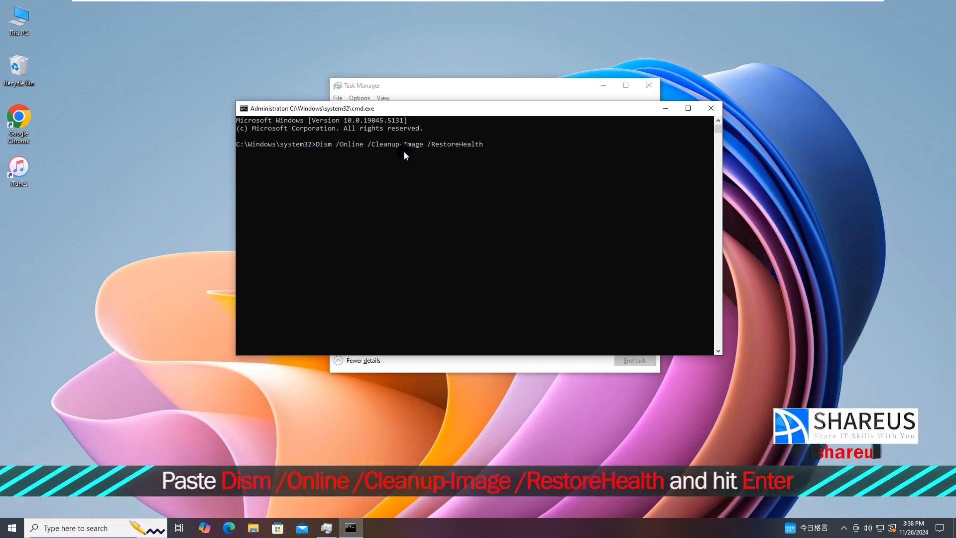
{"action": "mouse_move", "coordinate": [493, 166]}
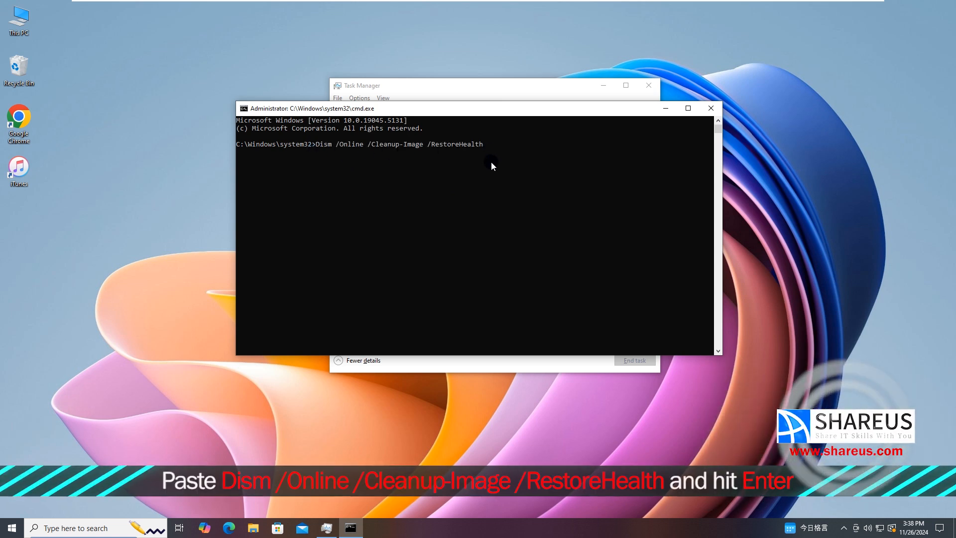
{"action": "key", "text": "Enter"}
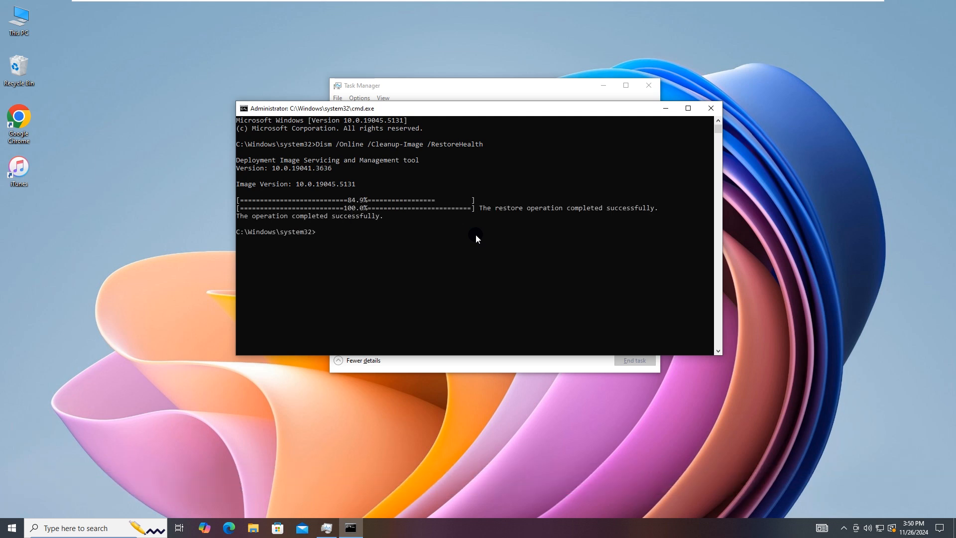
{"action": "mouse_move", "coordinate": [431, 222]}
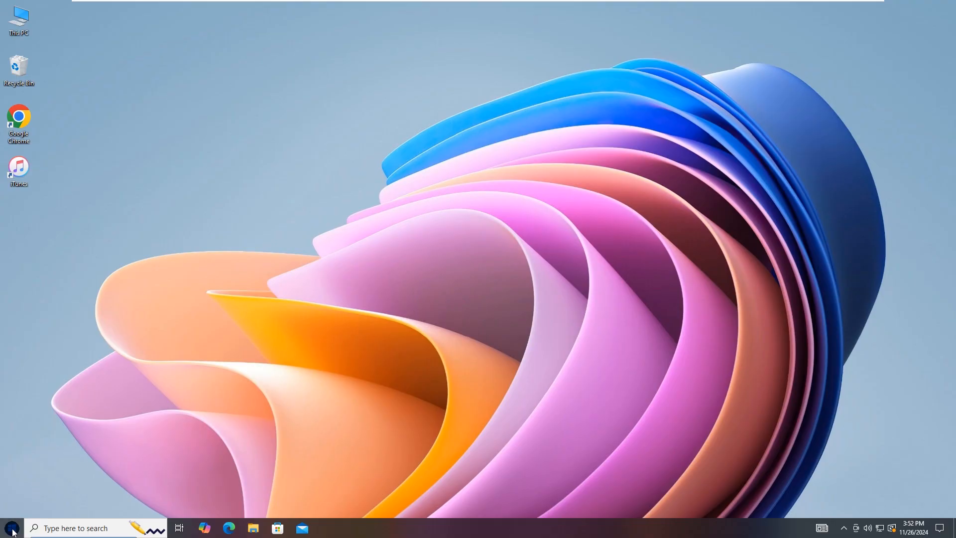
Turn off 'Show recently opened items in Jump Lists' on the Personalization > Start settings page
{"action": "left_click", "coordinate": [9, 528]}
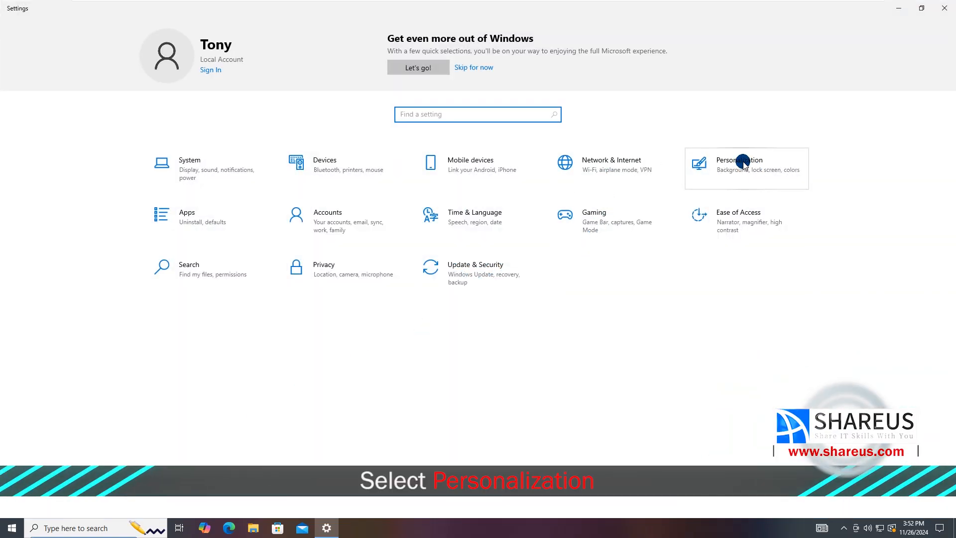
{"action": "left_click", "coordinate": [738, 165]}
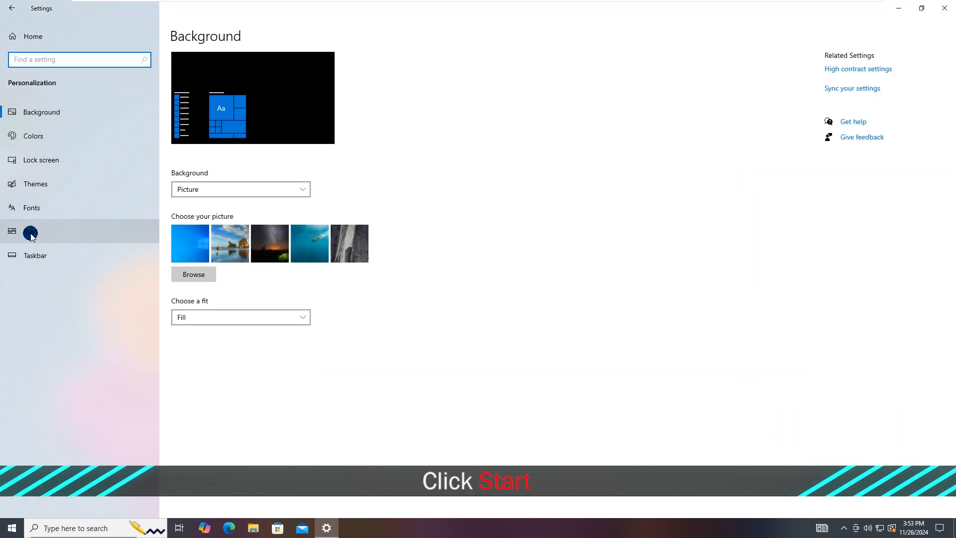
{"action": "left_click", "coordinate": [29, 231]}
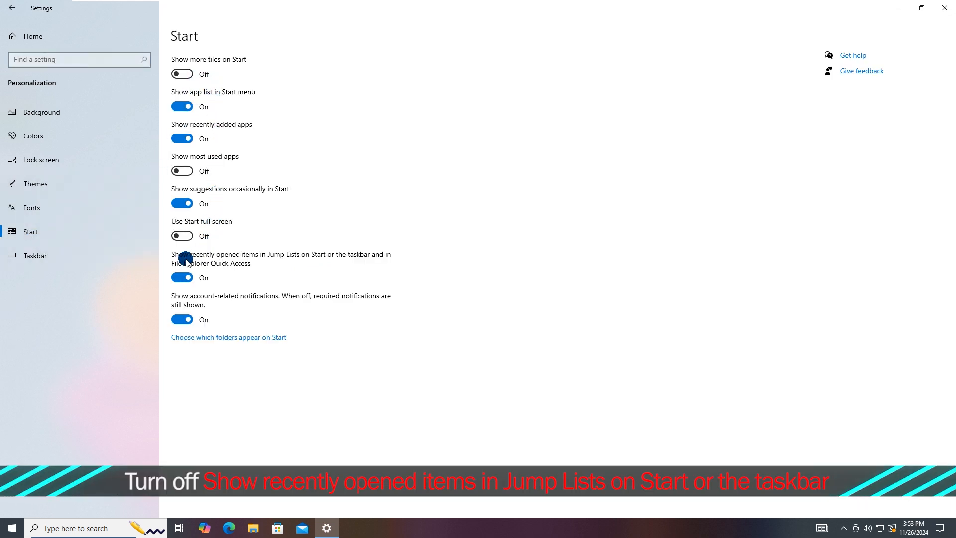
{"action": "left_click", "coordinate": [182, 278]}
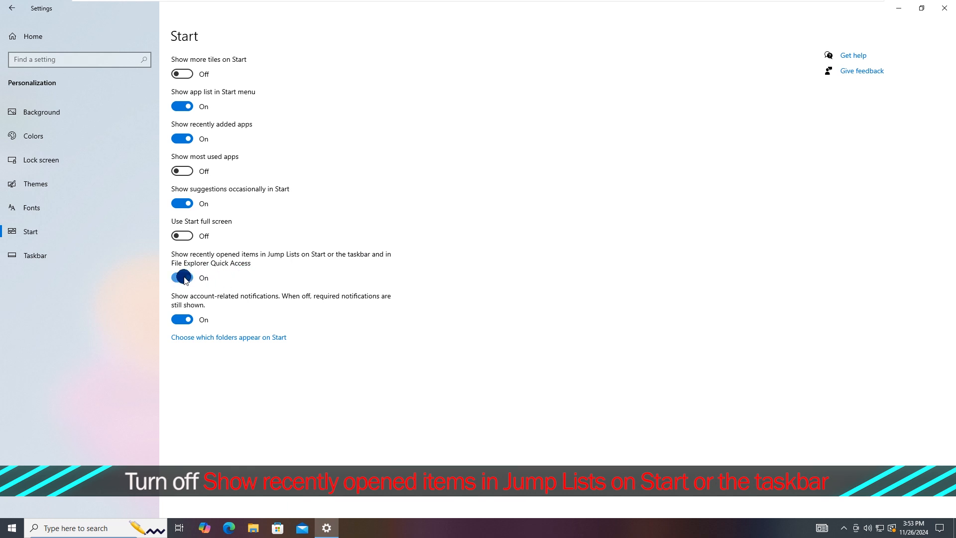
{"action": "left_click", "coordinate": [181, 278]}
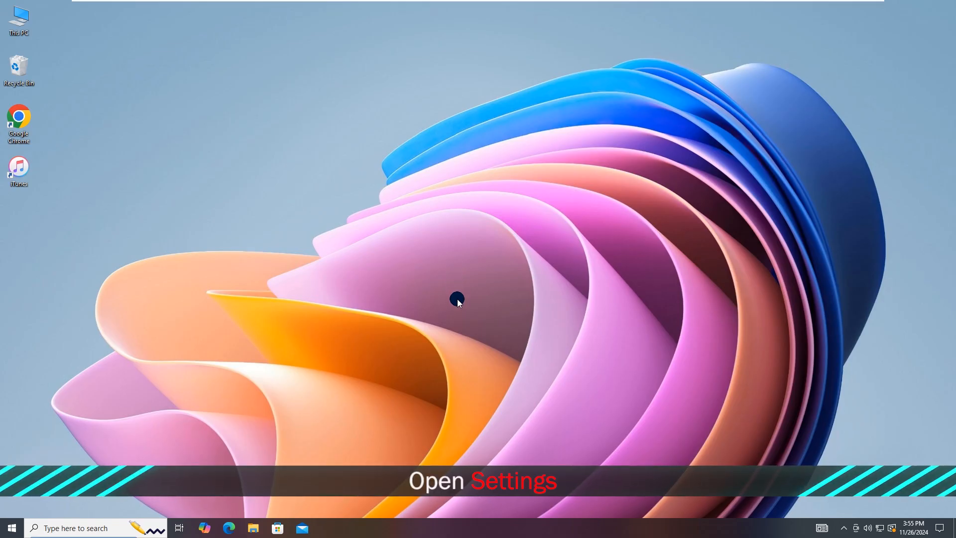
Start 'Add someone else to this PC' from Settings > Accounts > Family & other users
{"action": "left_click", "coordinate": [10, 528]}
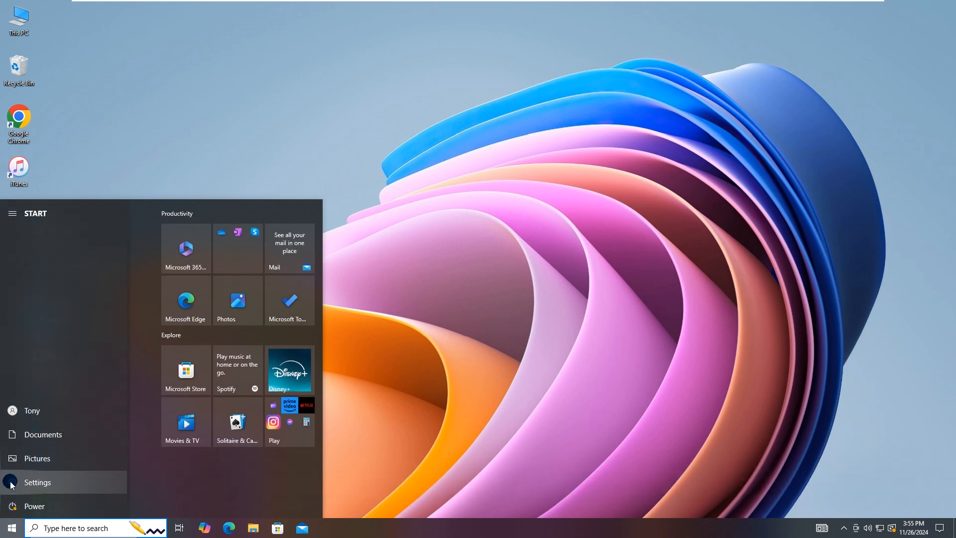
{"action": "left_click", "coordinate": [37, 482]}
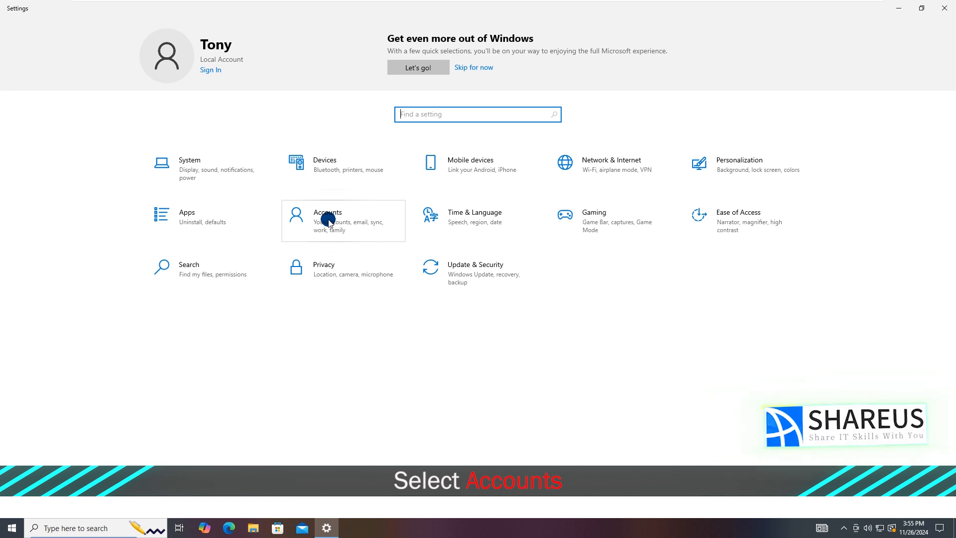
{"action": "left_click", "coordinate": [328, 222]}
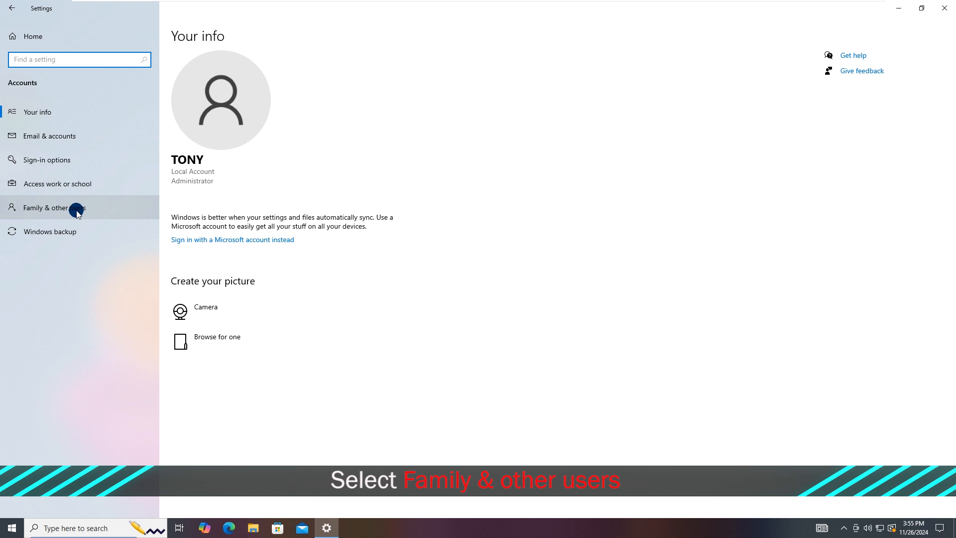
{"action": "left_click", "coordinate": [55, 207]}
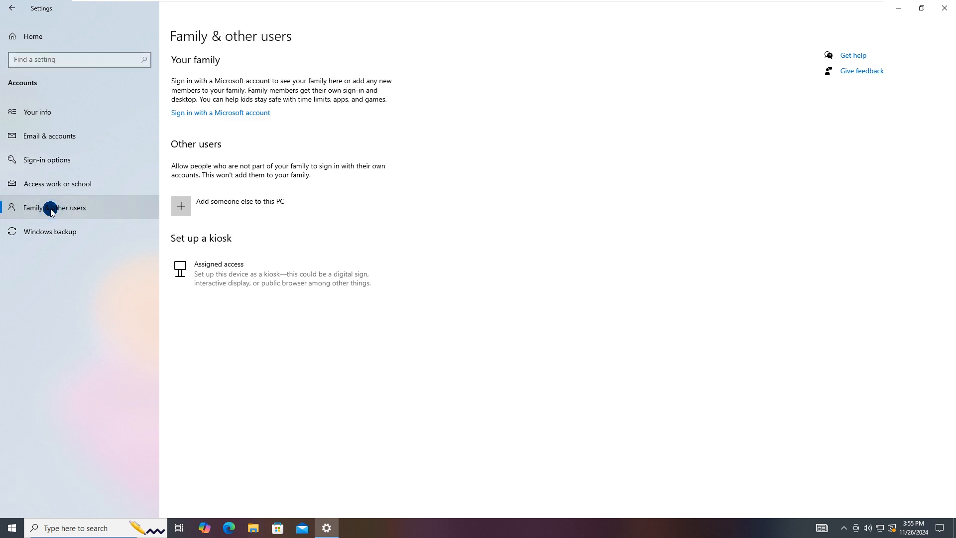
{"action": "mouse_move", "coordinate": [226, 125]}
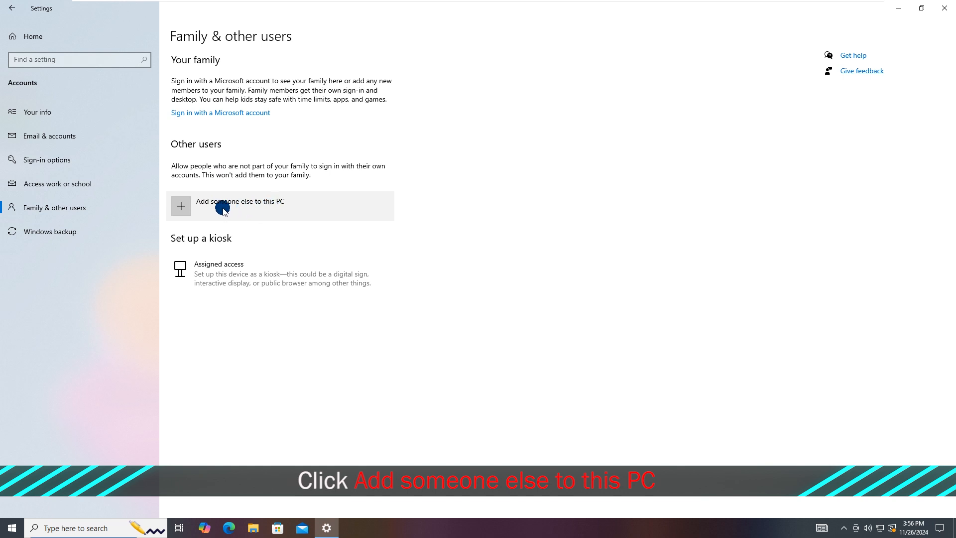
{"action": "left_click", "coordinate": [240, 207]}
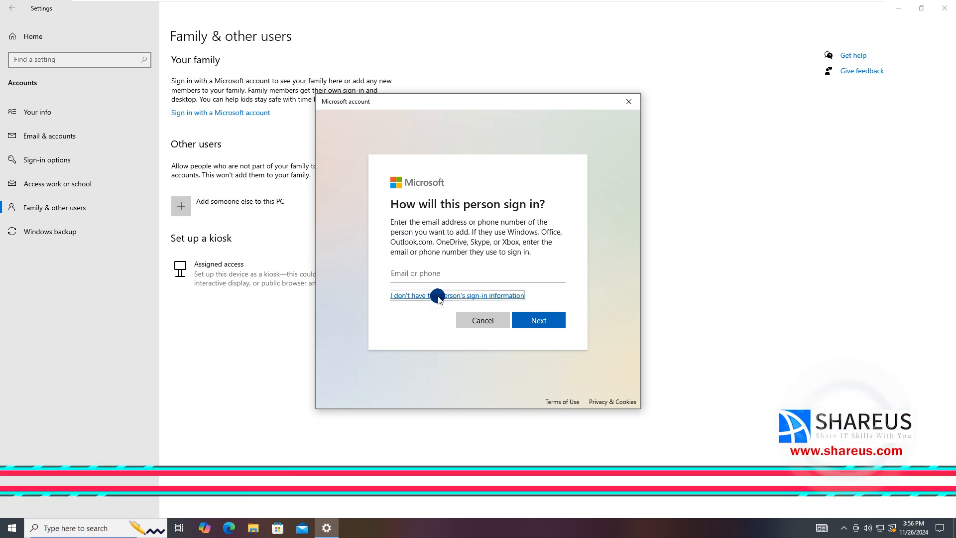
Create local user 'simon' without sign-in information or a Microsoft account
{"action": "left_click", "coordinate": [457, 295]}
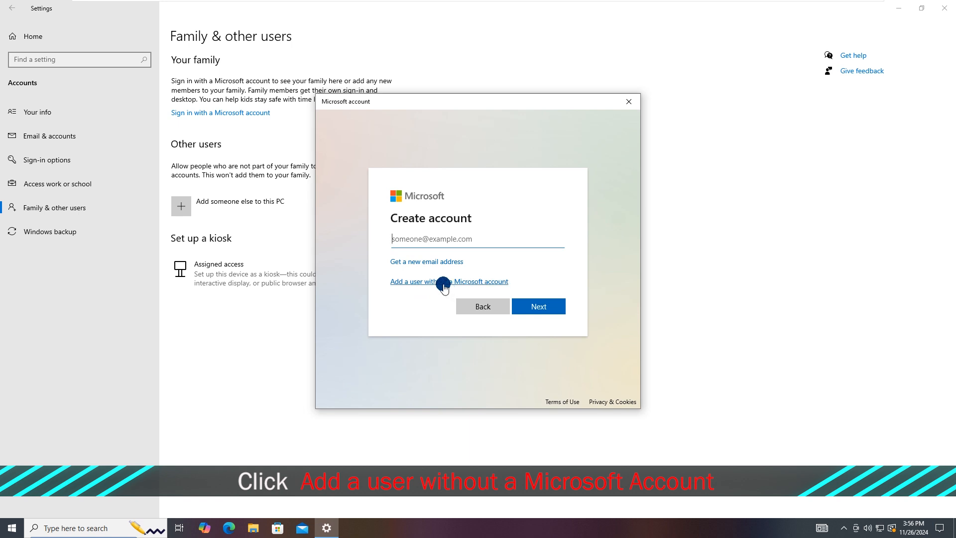
{"action": "left_click", "coordinate": [448, 281]}
{"action": "type", "text": "simon"}
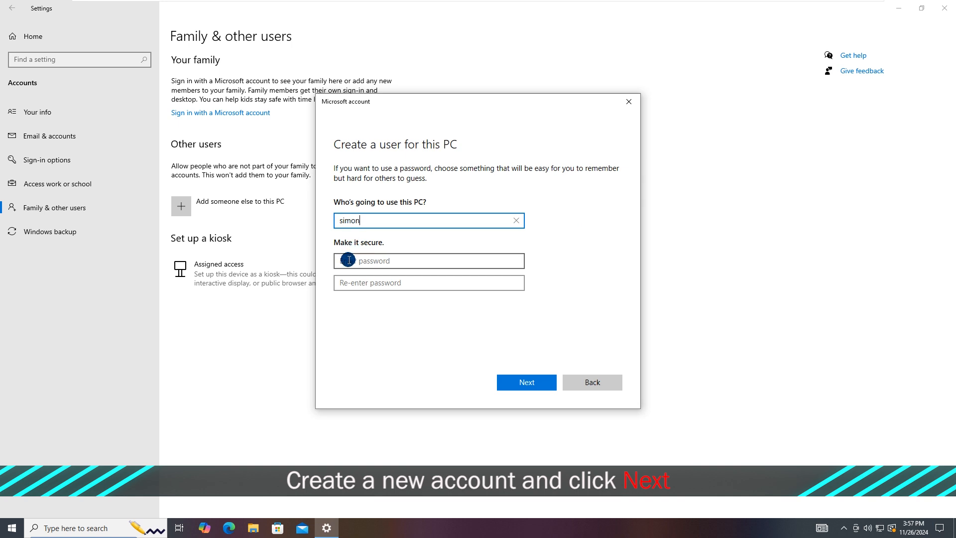
{"action": "left_click", "coordinate": [526, 382]}
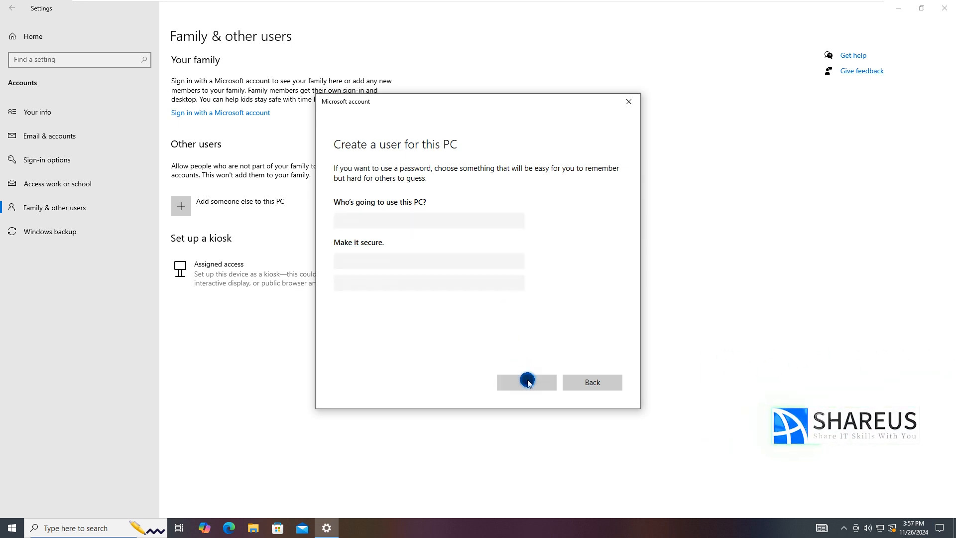
{"action": "left_click", "coordinate": [526, 382]}
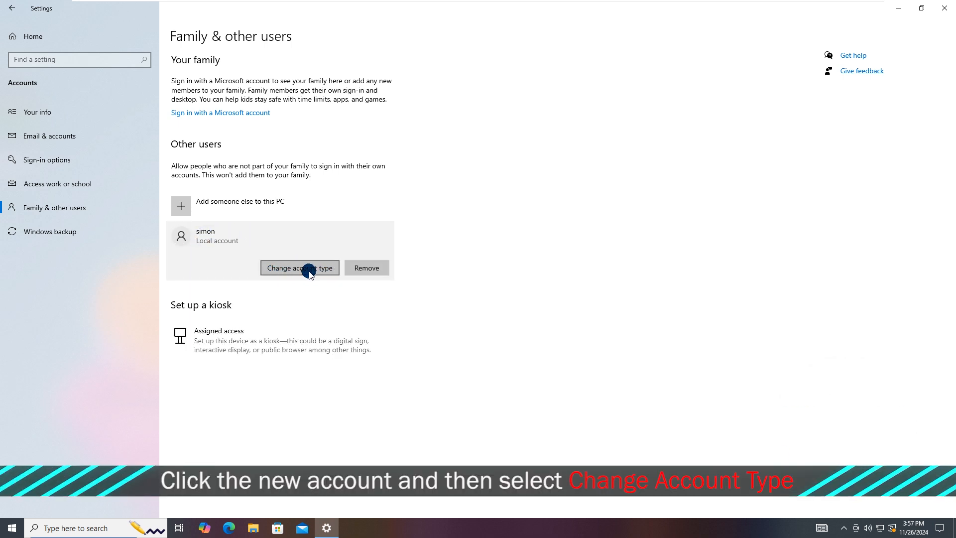
Change simon's account type to Administrator and confirm
{"action": "left_click", "coordinate": [300, 268]}
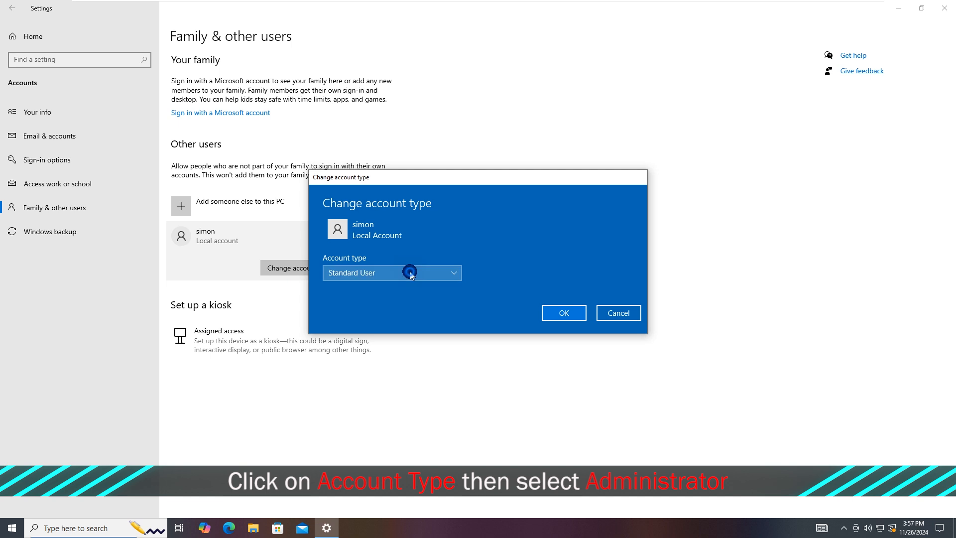
{"action": "left_click", "coordinate": [391, 273]}
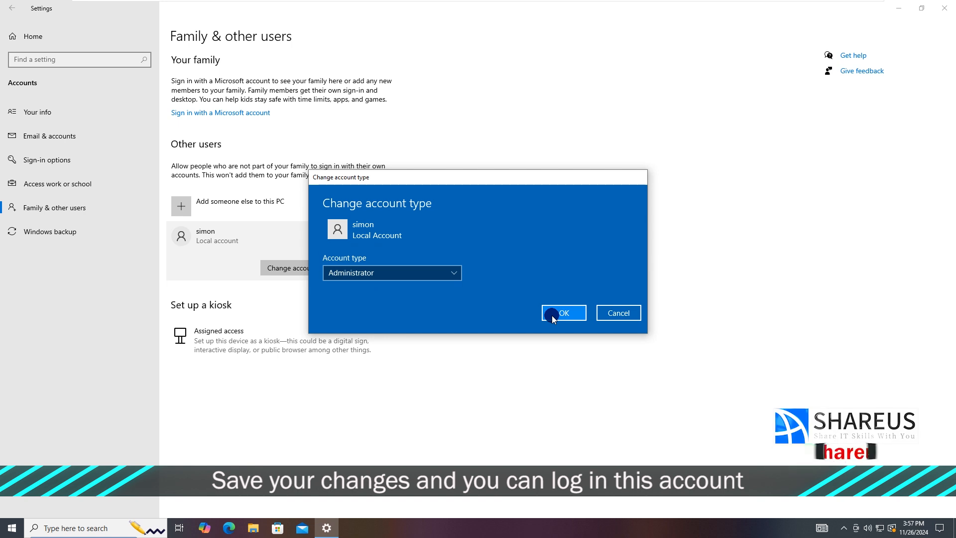
{"action": "left_click", "coordinate": [562, 311]}
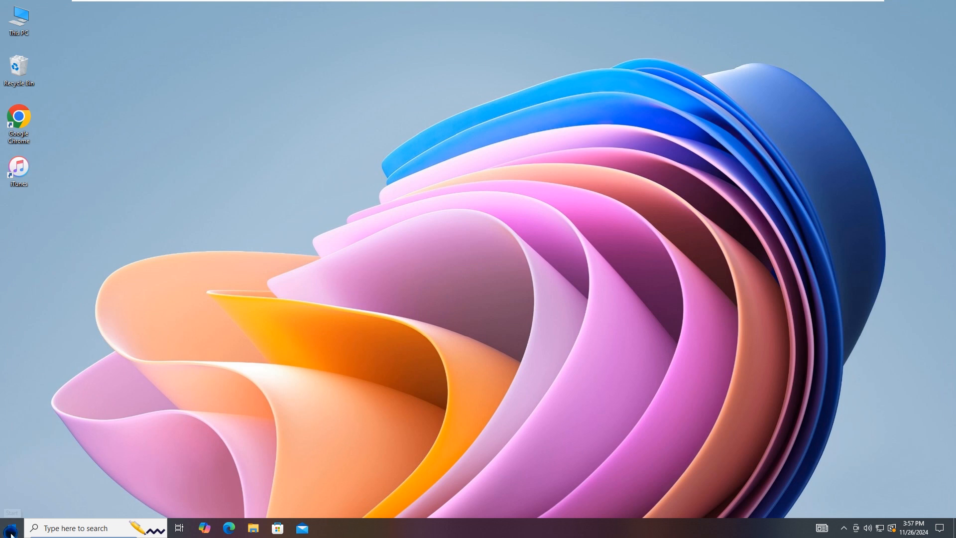
Switch users from the Start menu and sign in as simon
{"action": "left_click", "coordinate": [9, 528]}
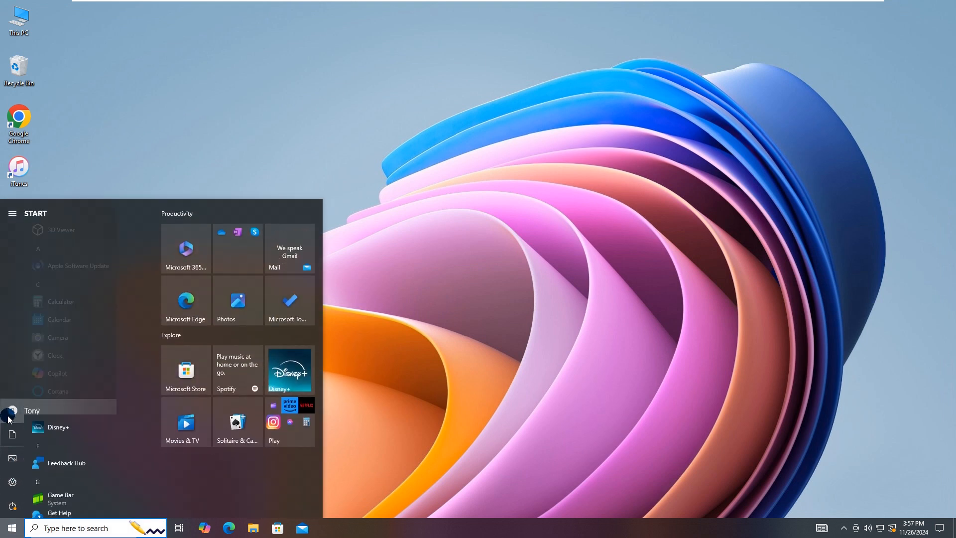
{"action": "left_click", "coordinate": [9, 419]}
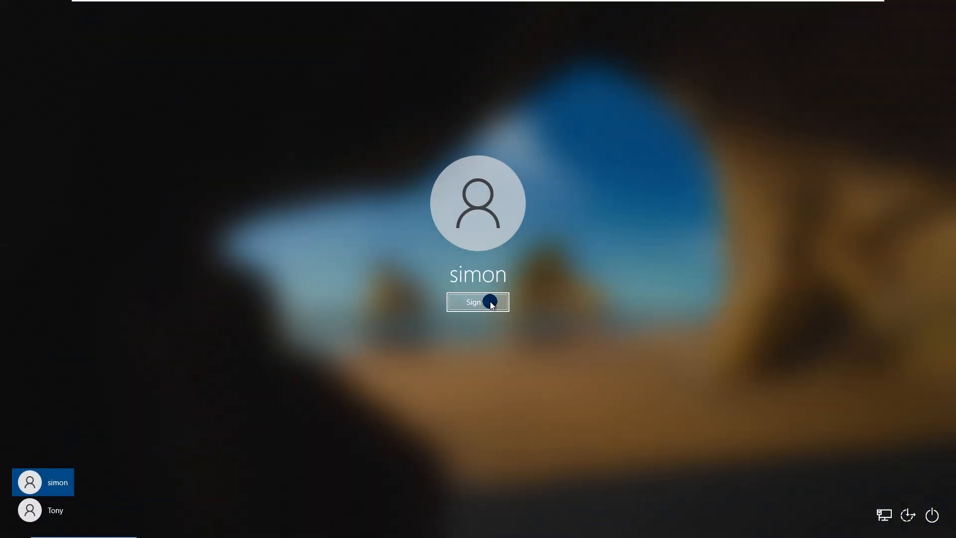
{"action": "left_click", "coordinate": [477, 302]}
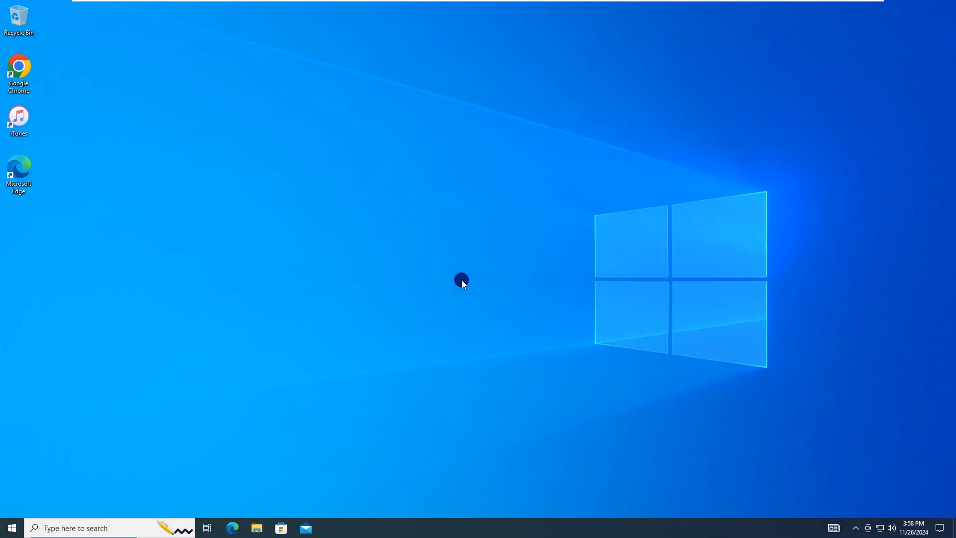